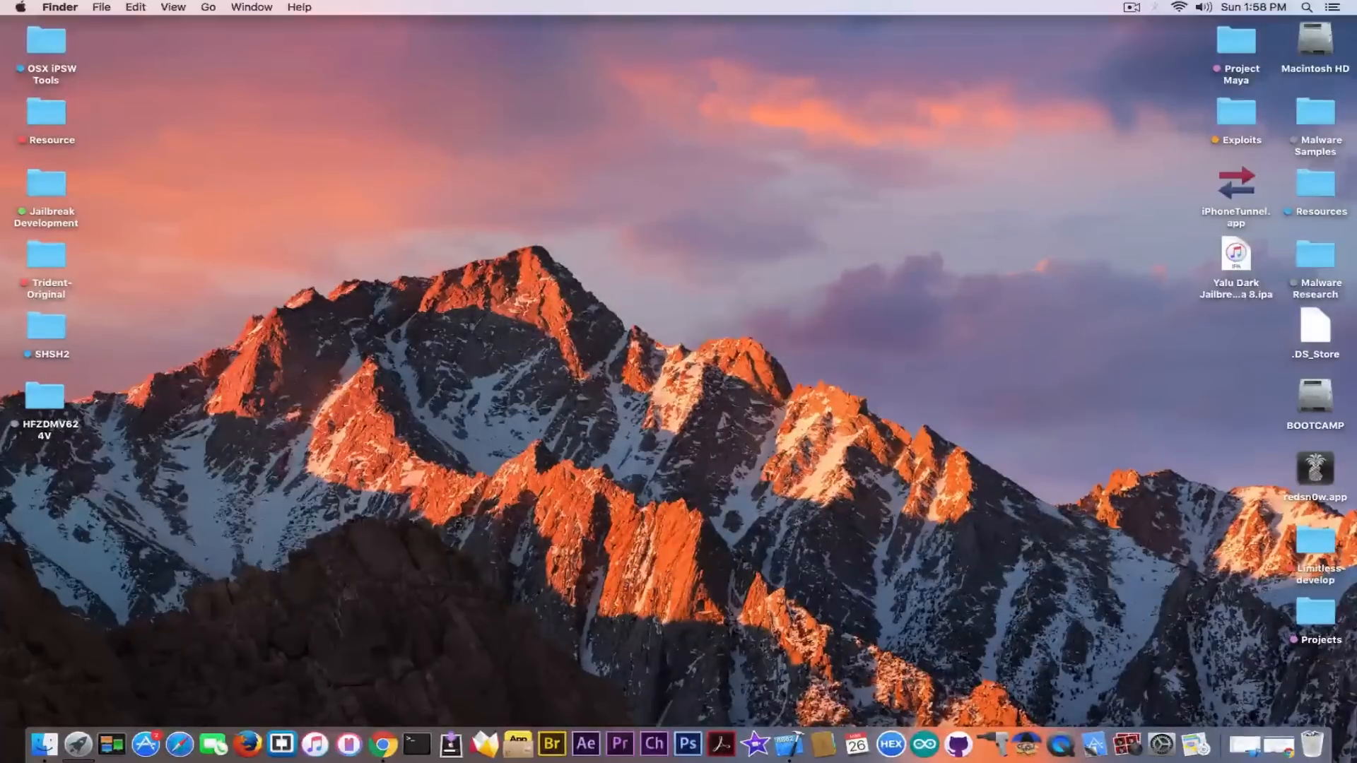
{"action": "mouse_move", "coordinate": [999, 699]}
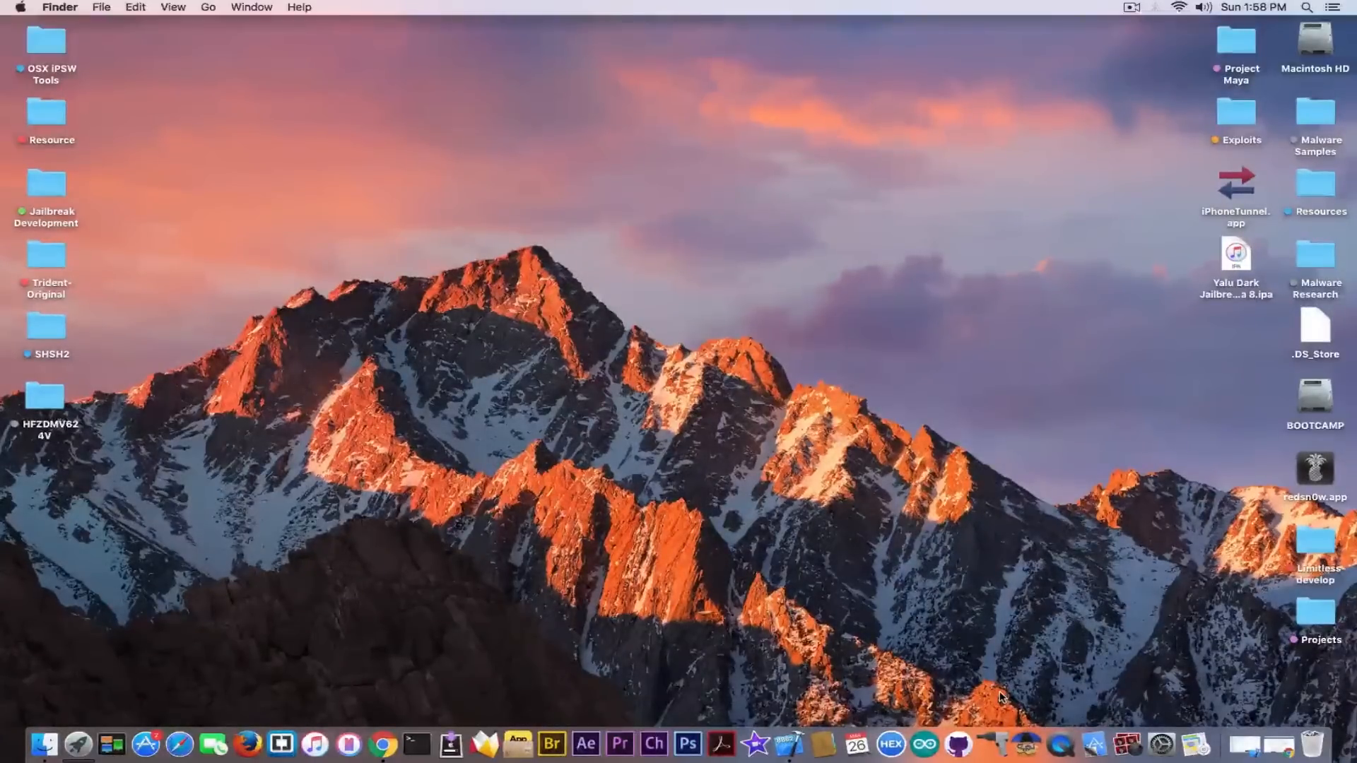
{"action": "mouse_move", "coordinate": [387, 707]}
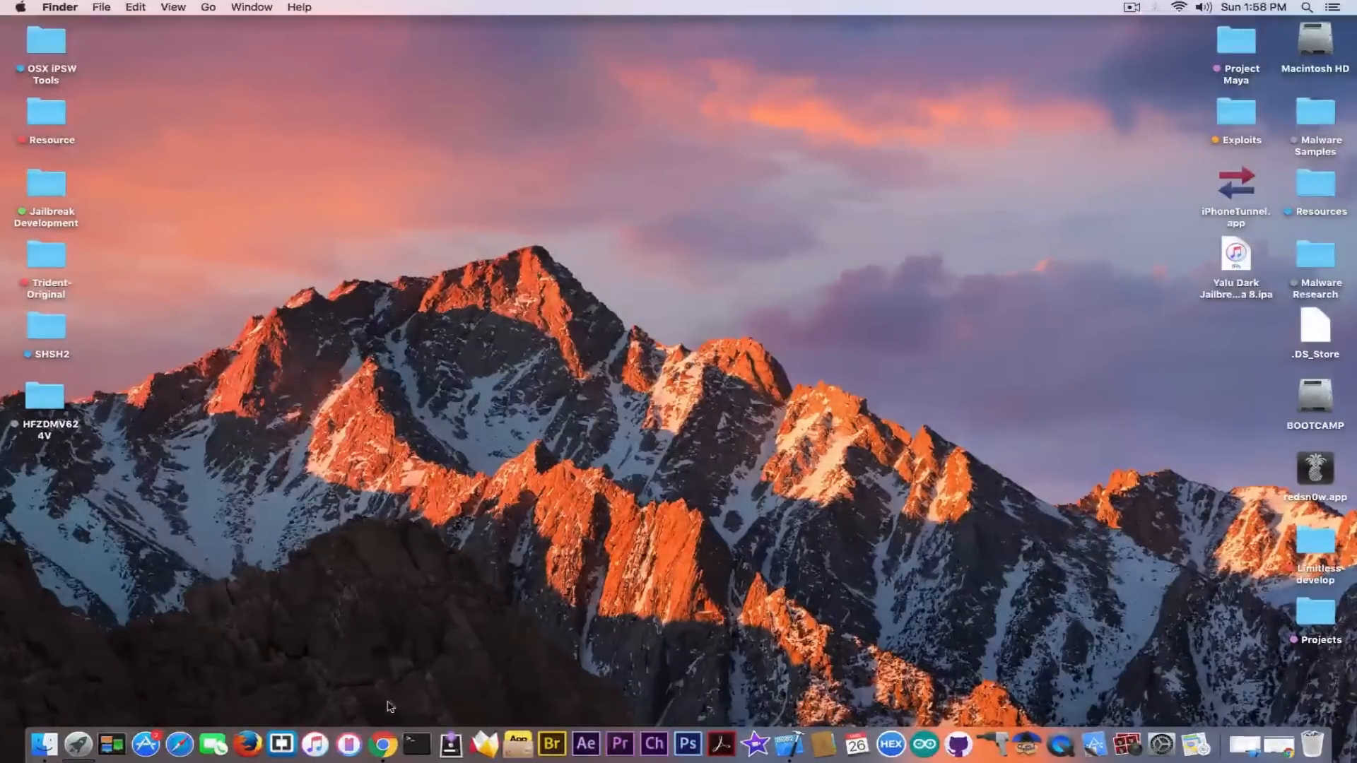
Bring Chrome forward on the Yalu-Jailbreak-iOS-10.2 repository and scroll down to its README screenshot
{"action": "left_click", "coordinate": [392, 743]}
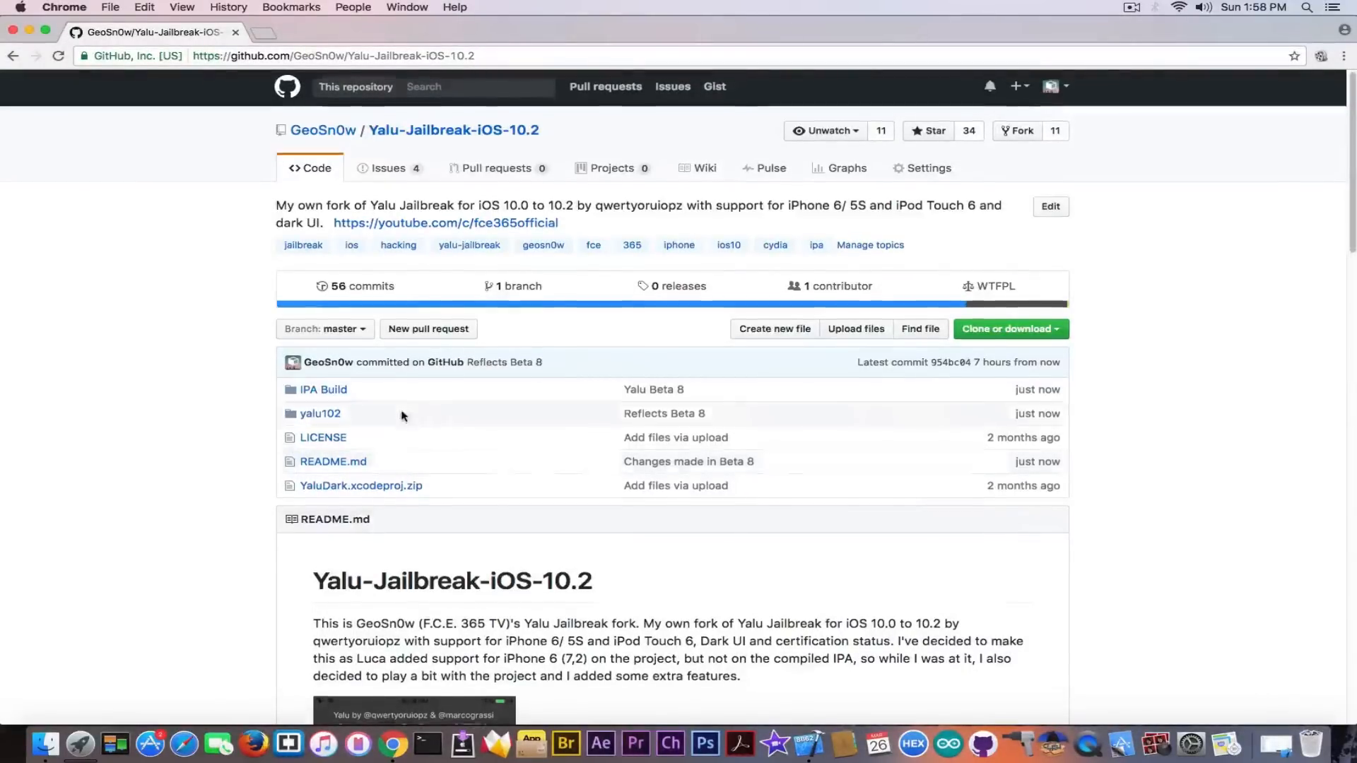
{"action": "scroll", "scroll_direction": "down", "scroll_amount": 3}
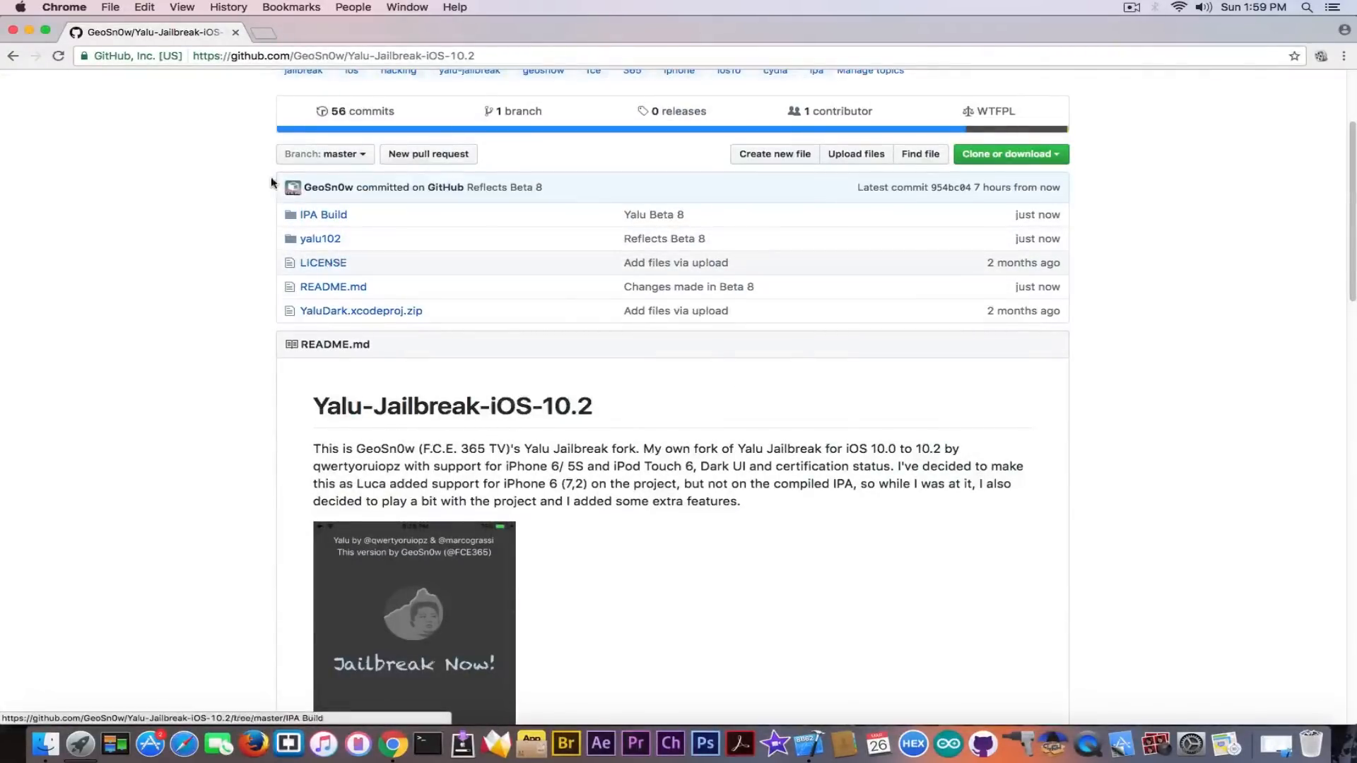
Open the IPA Build folder listing the Yalu Dark Beta 8 and b7 IPAs
{"action": "left_click", "coordinate": [323, 215]}
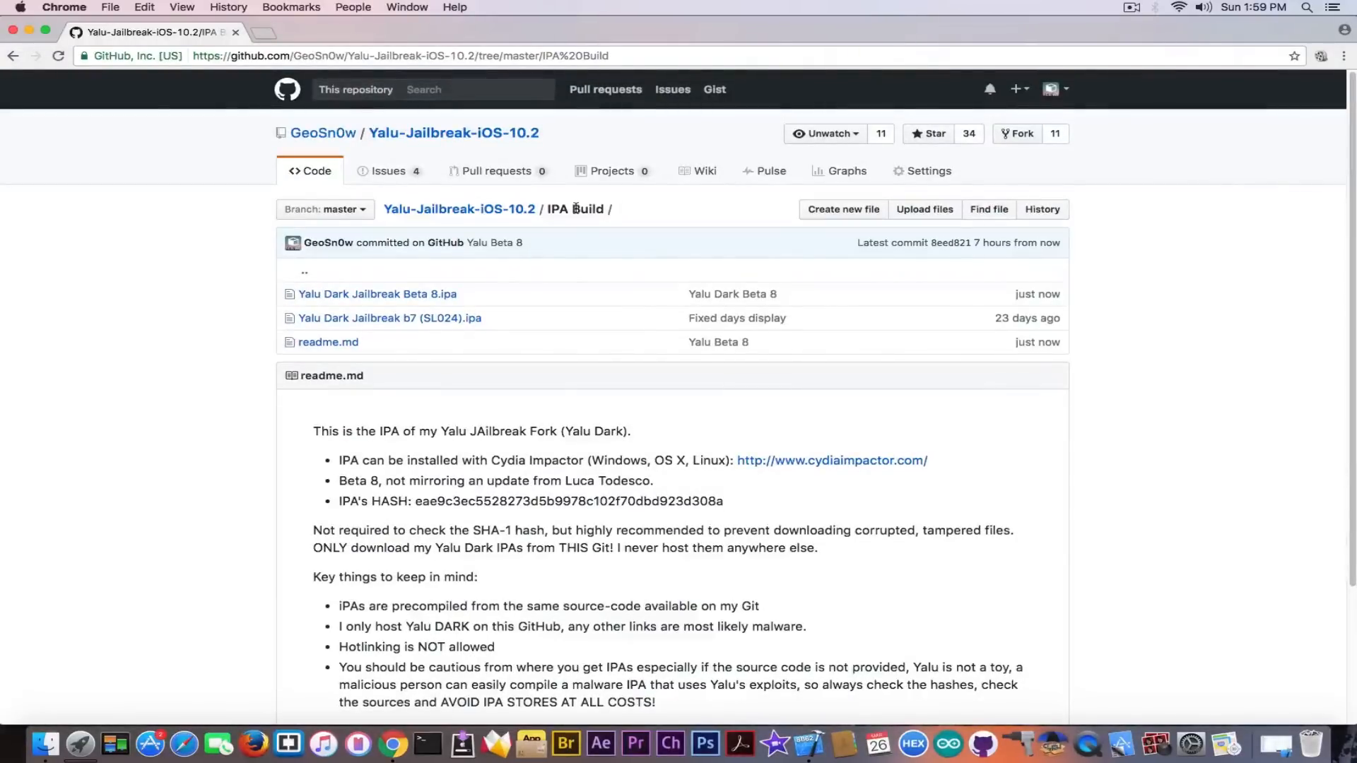
{"action": "mouse_move", "coordinate": [377, 294]}
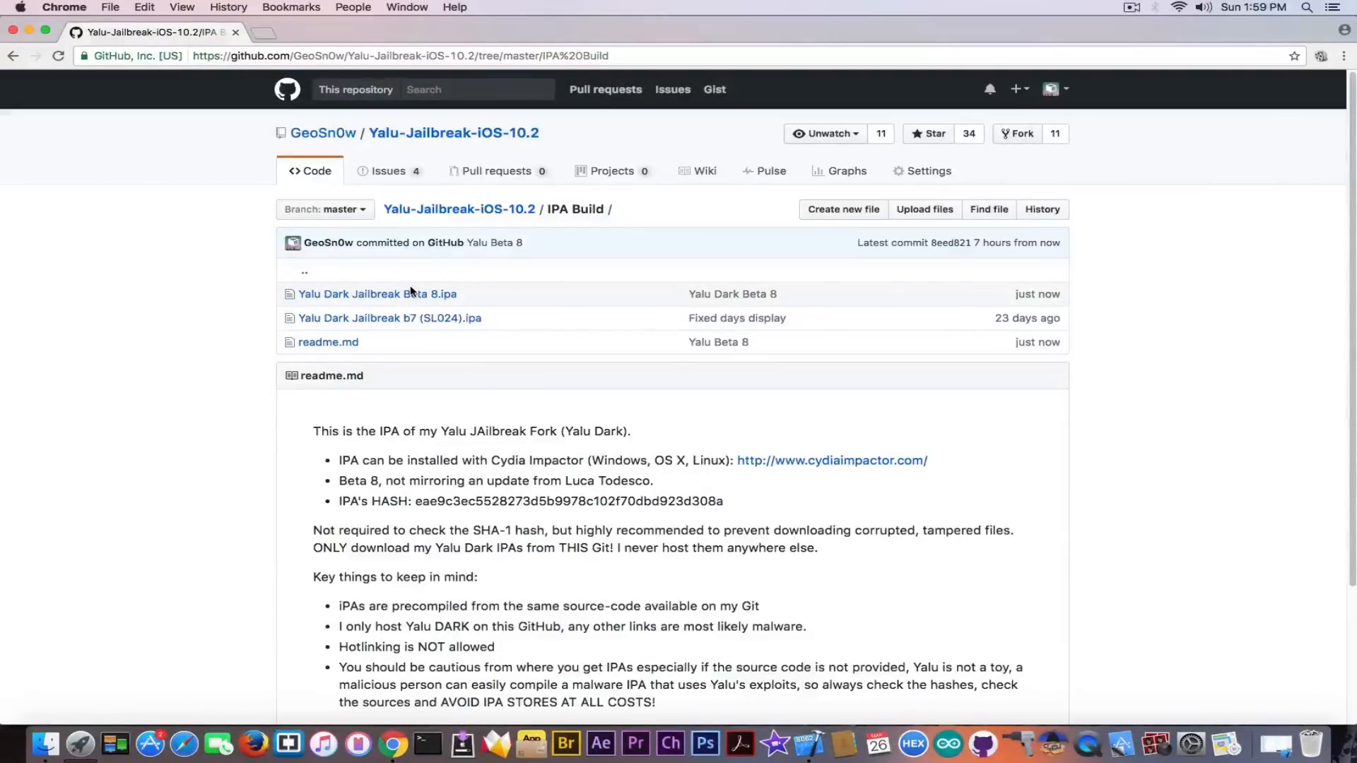
{"action": "mouse_move", "coordinate": [377, 293]}
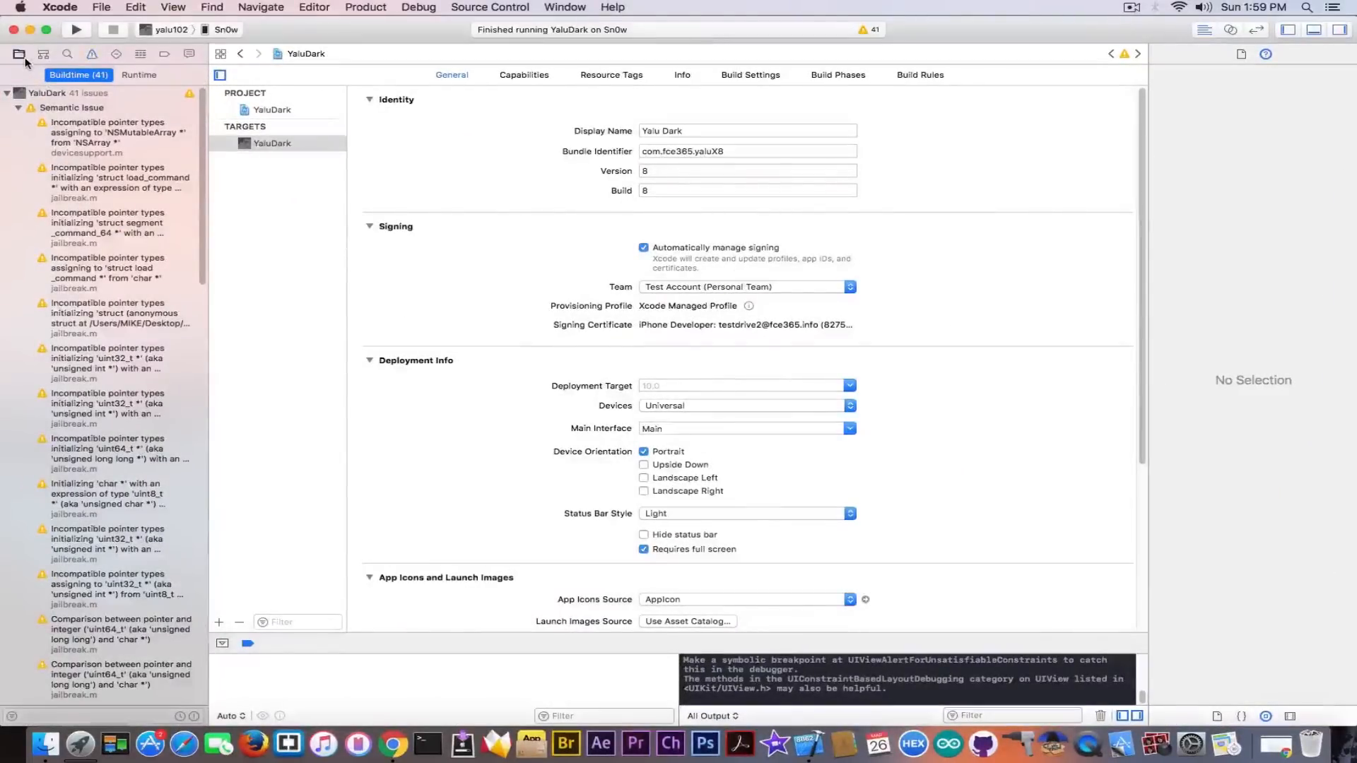
Open ViewController.m from the YaluDark project navigator and scroll through its code
{"action": "left_click", "coordinate": [19, 54]}
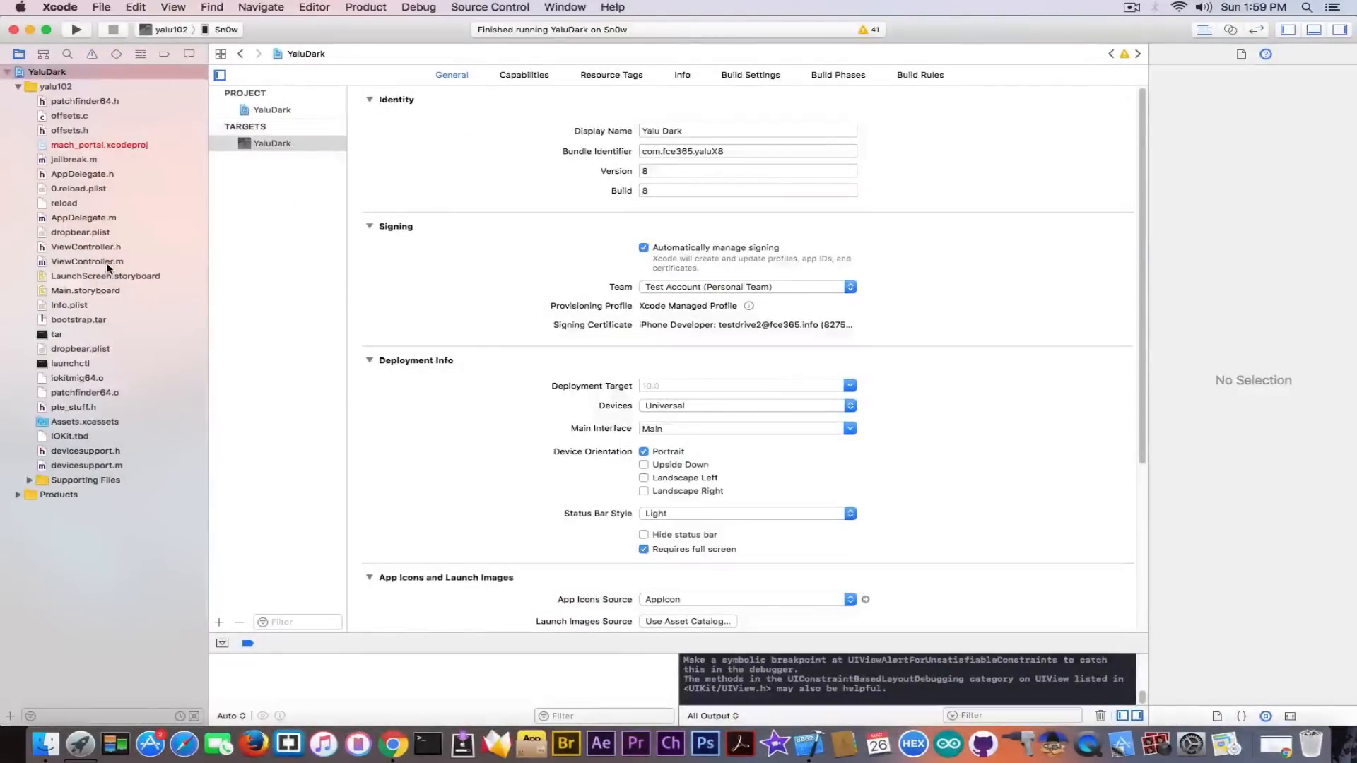
{"action": "left_click", "coordinate": [86, 261]}
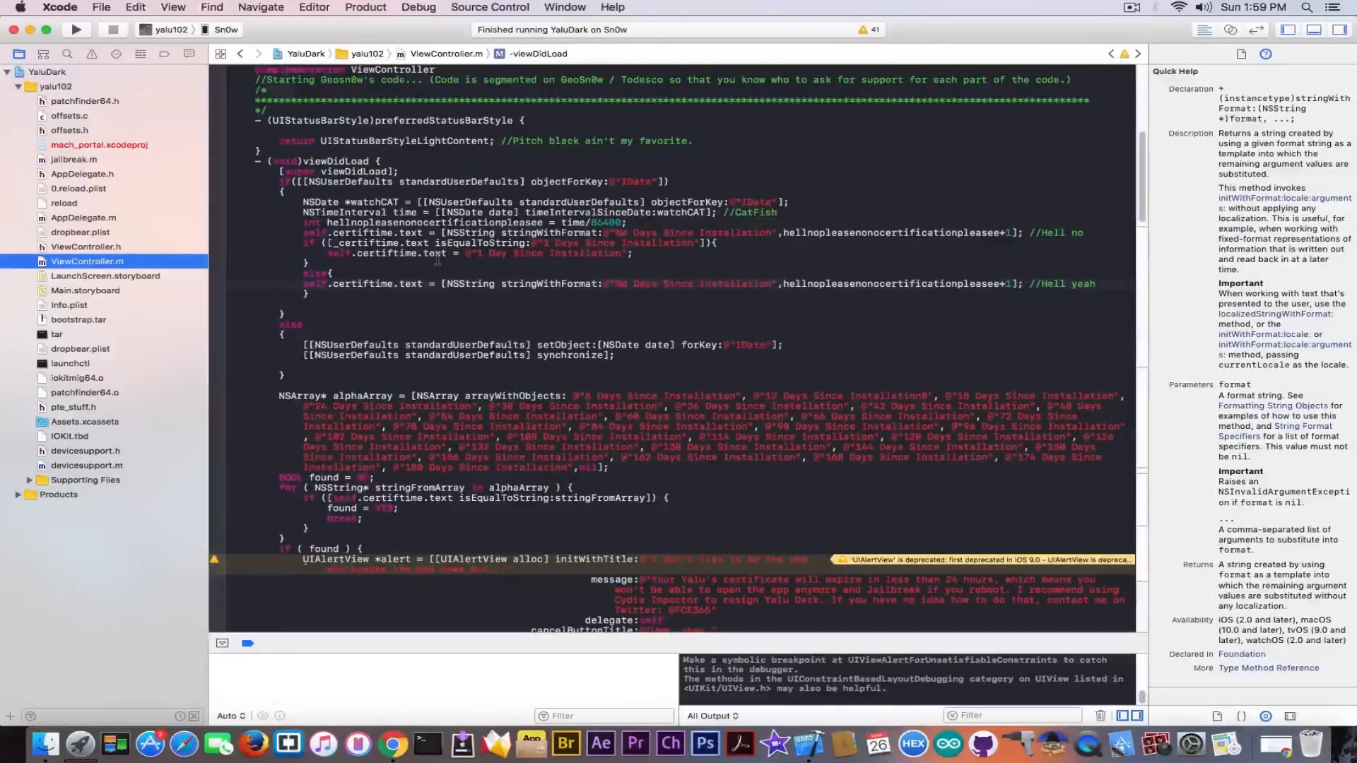
{"action": "scroll", "scroll_direction": "down", "scroll_amount": 3}
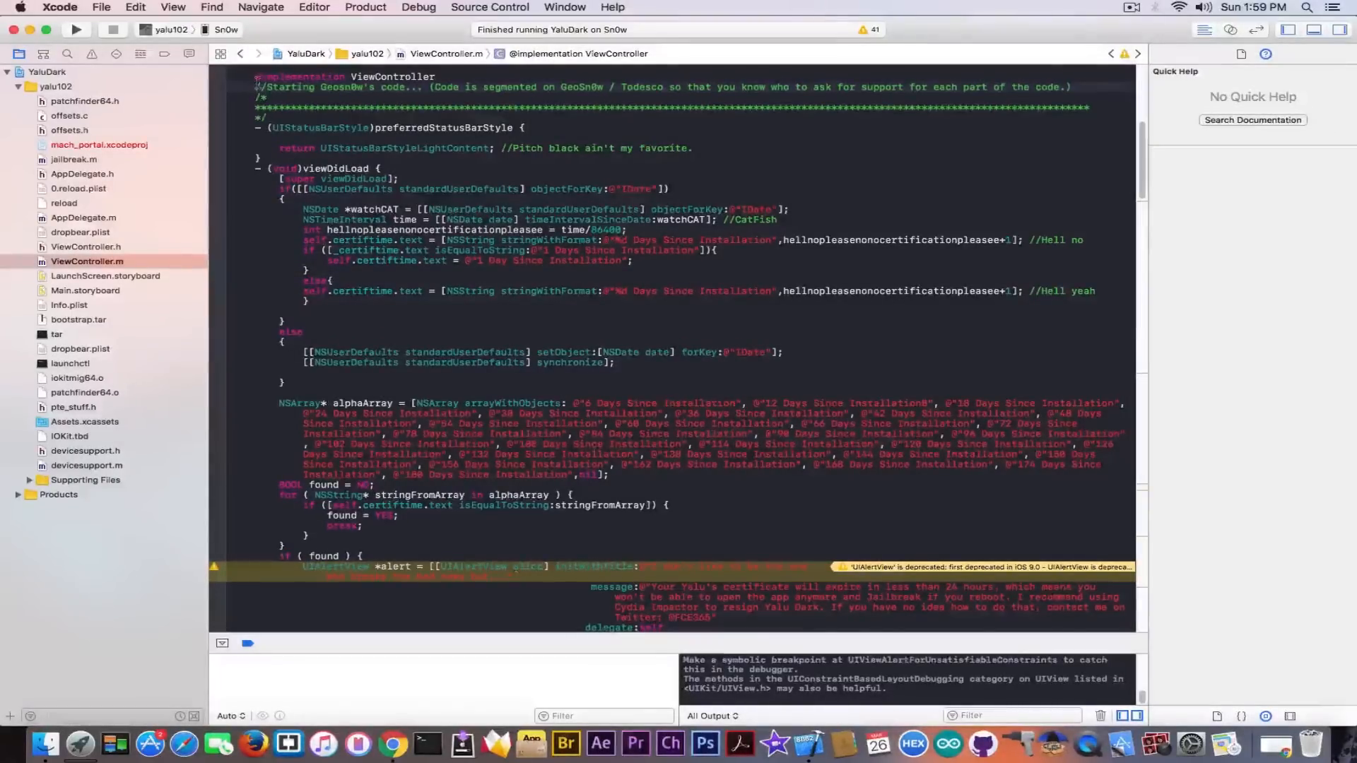
{"action": "scroll", "scroll_direction": "down", "scroll_amount": 3}
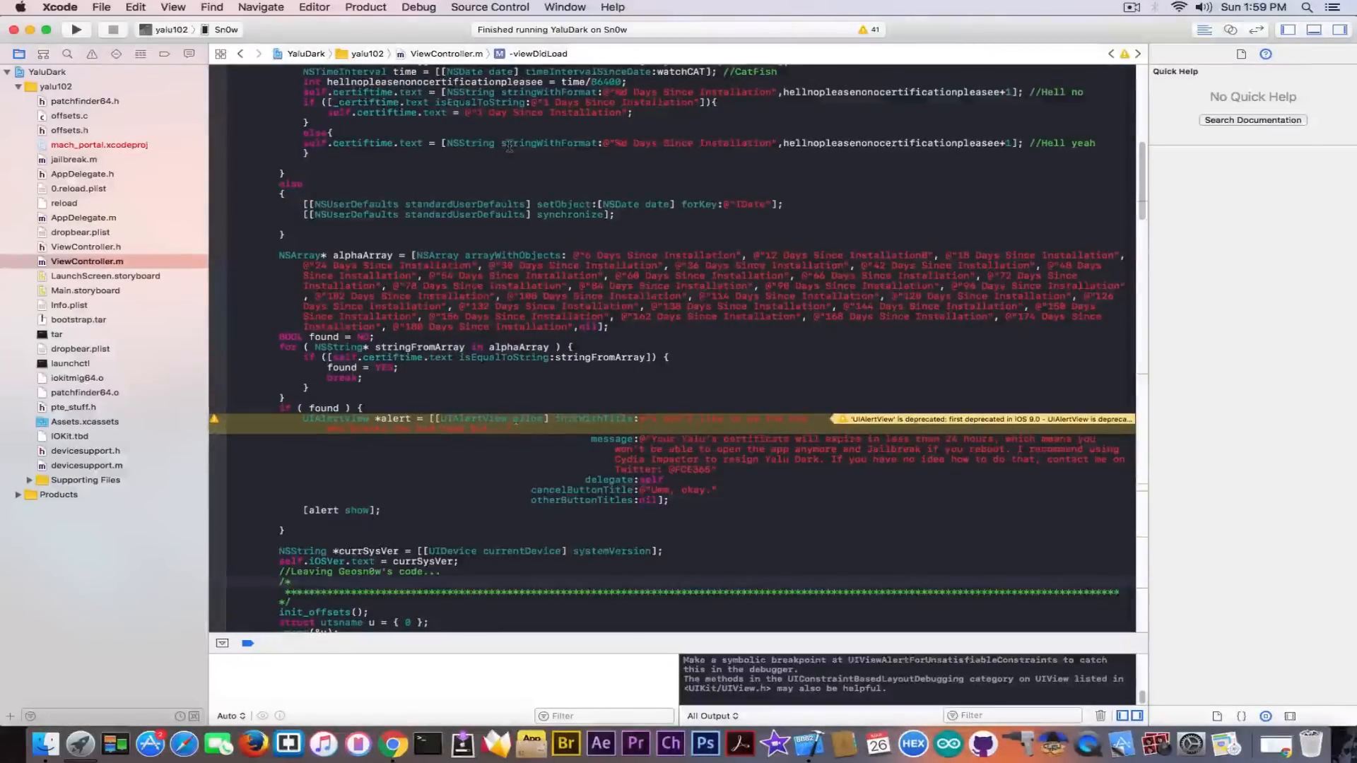
{"action": "scroll", "scroll_direction": "down", "scroll_amount": 3}
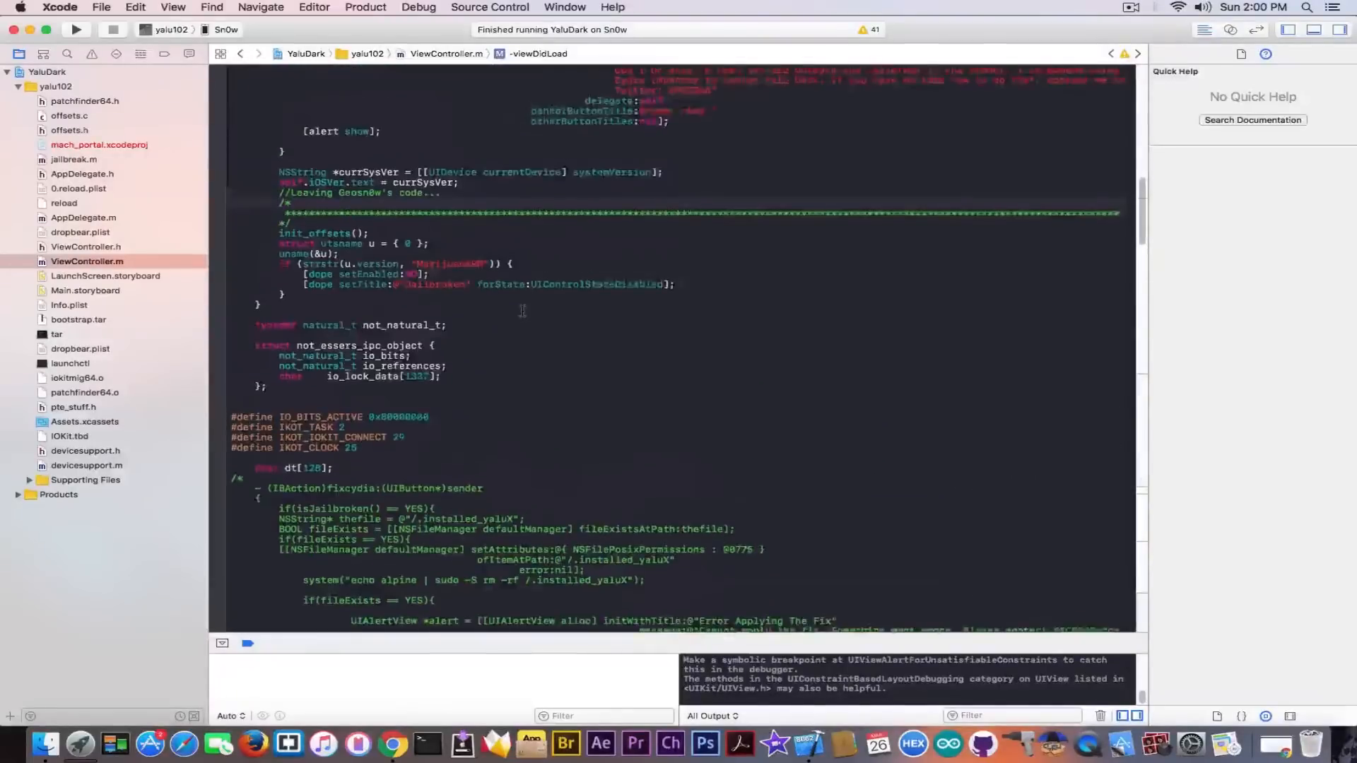
{"action": "scroll", "scroll_direction": "up", "scroll_amount": 3}
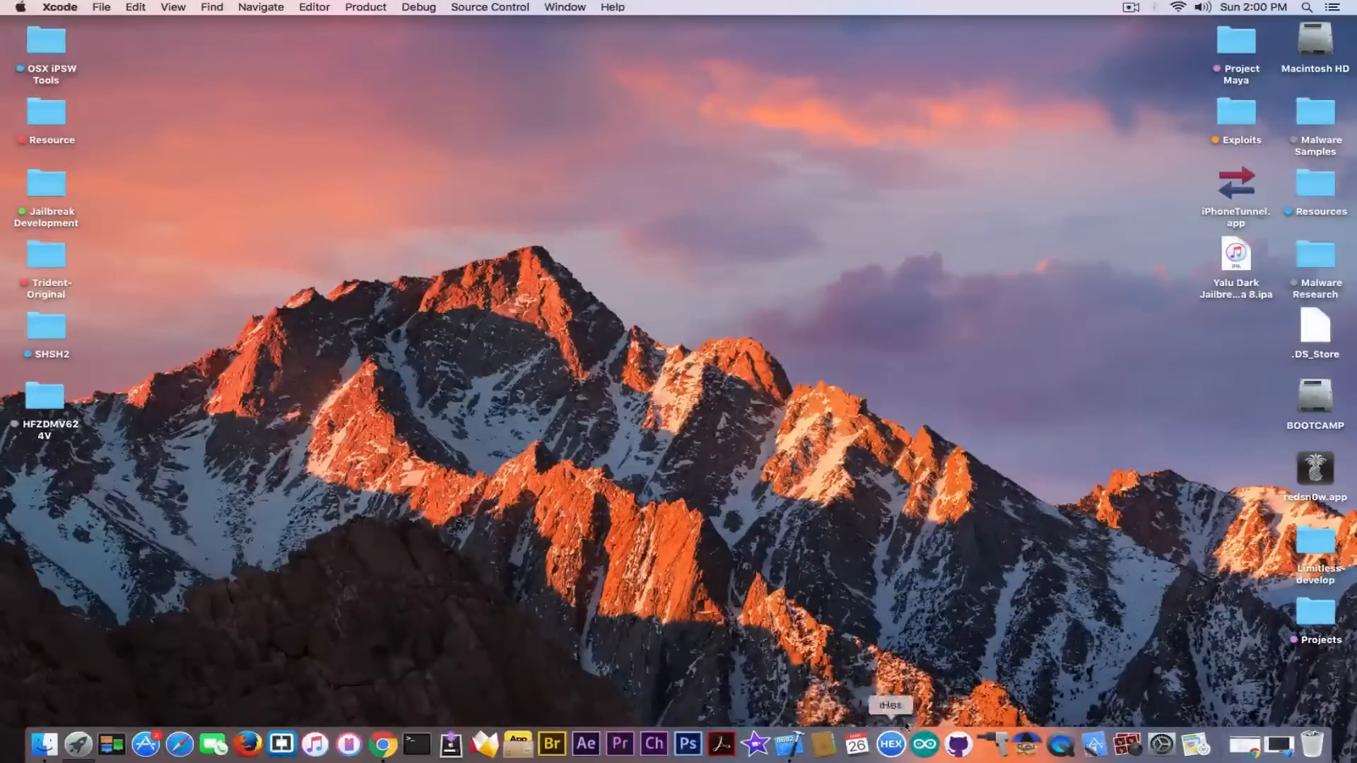
{"action": "mouse_move", "coordinate": [897, 349]}
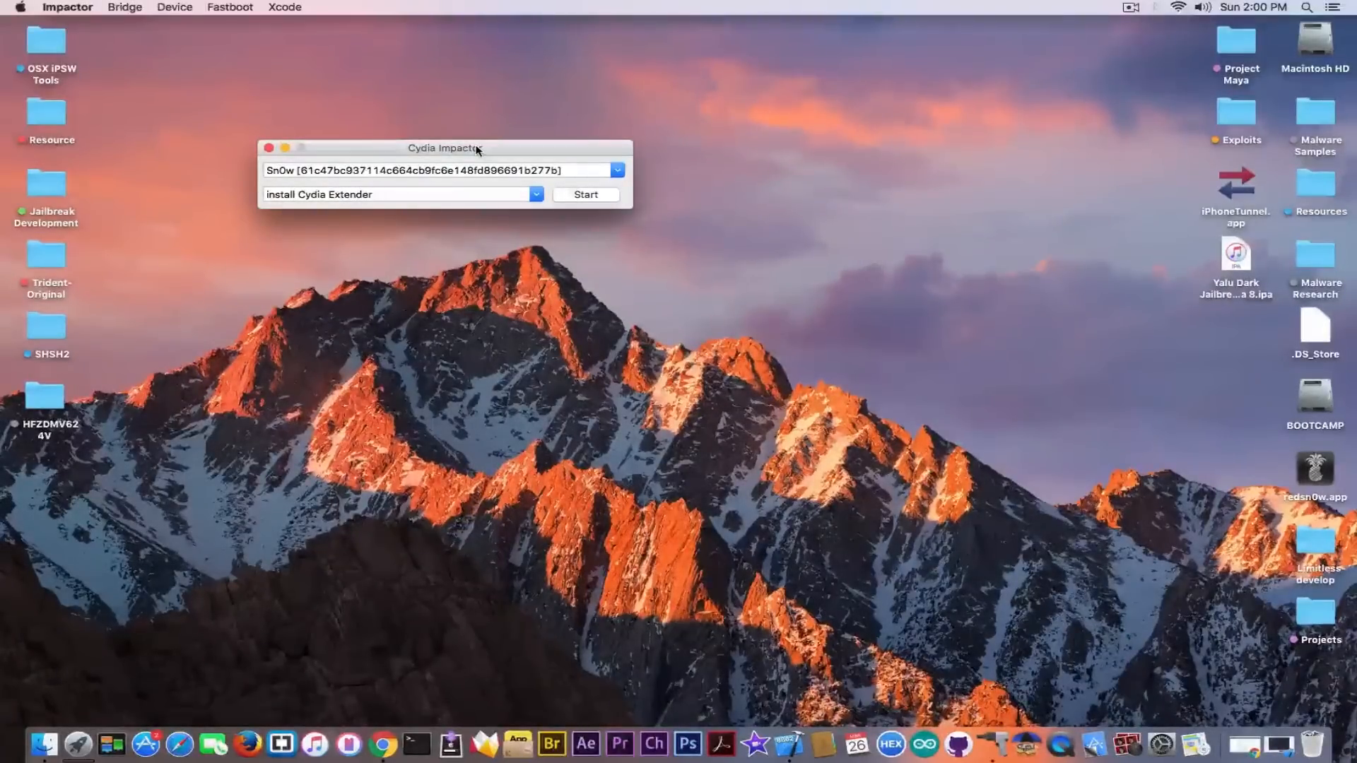
{"action": "mouse_move", "coordinate": [817, 371]}
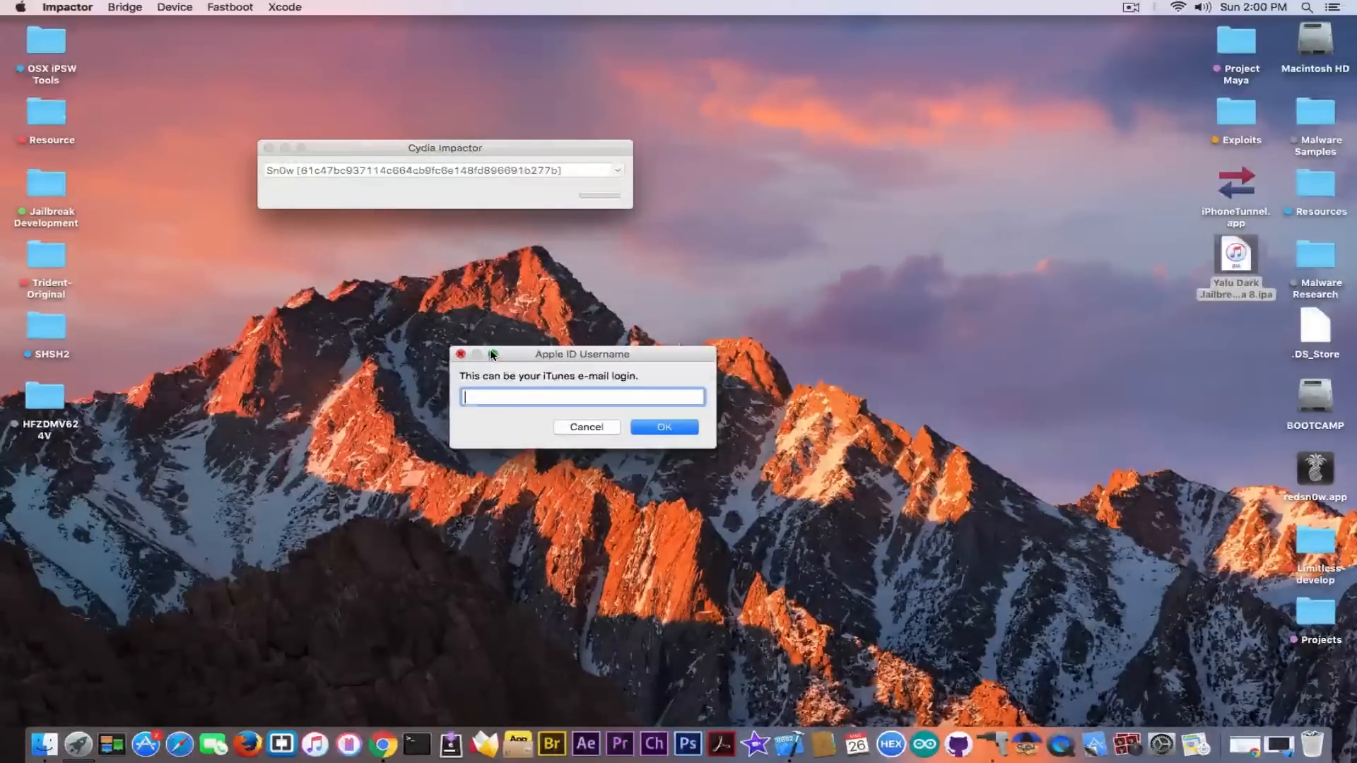
Confirm the Apple ID username and password prompts, then dismiss the incorrect login error
{"action": "left_click", "coordinate": [664, 426]}
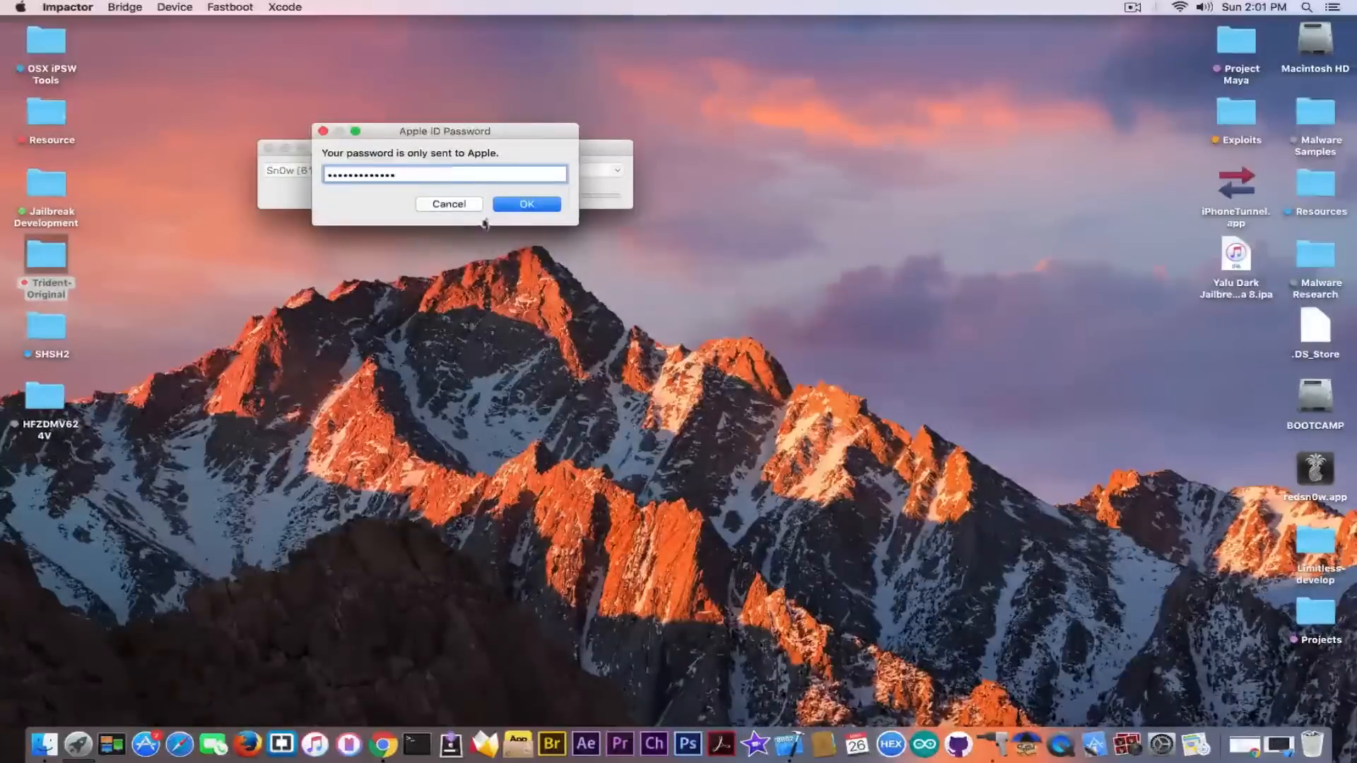
{"action": "left_click", "coordinate": [525, 204]}
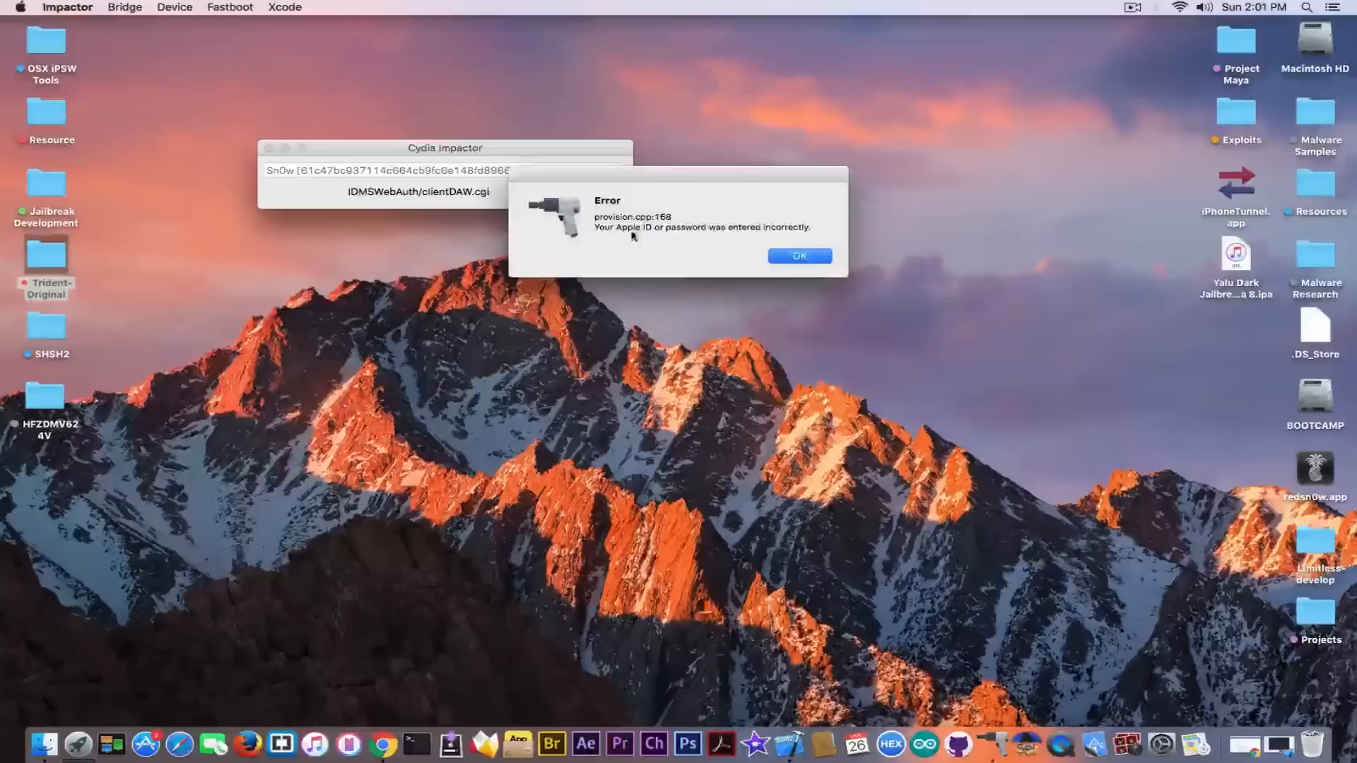
{"action": "left_click", "coordinate": [798, 255]}
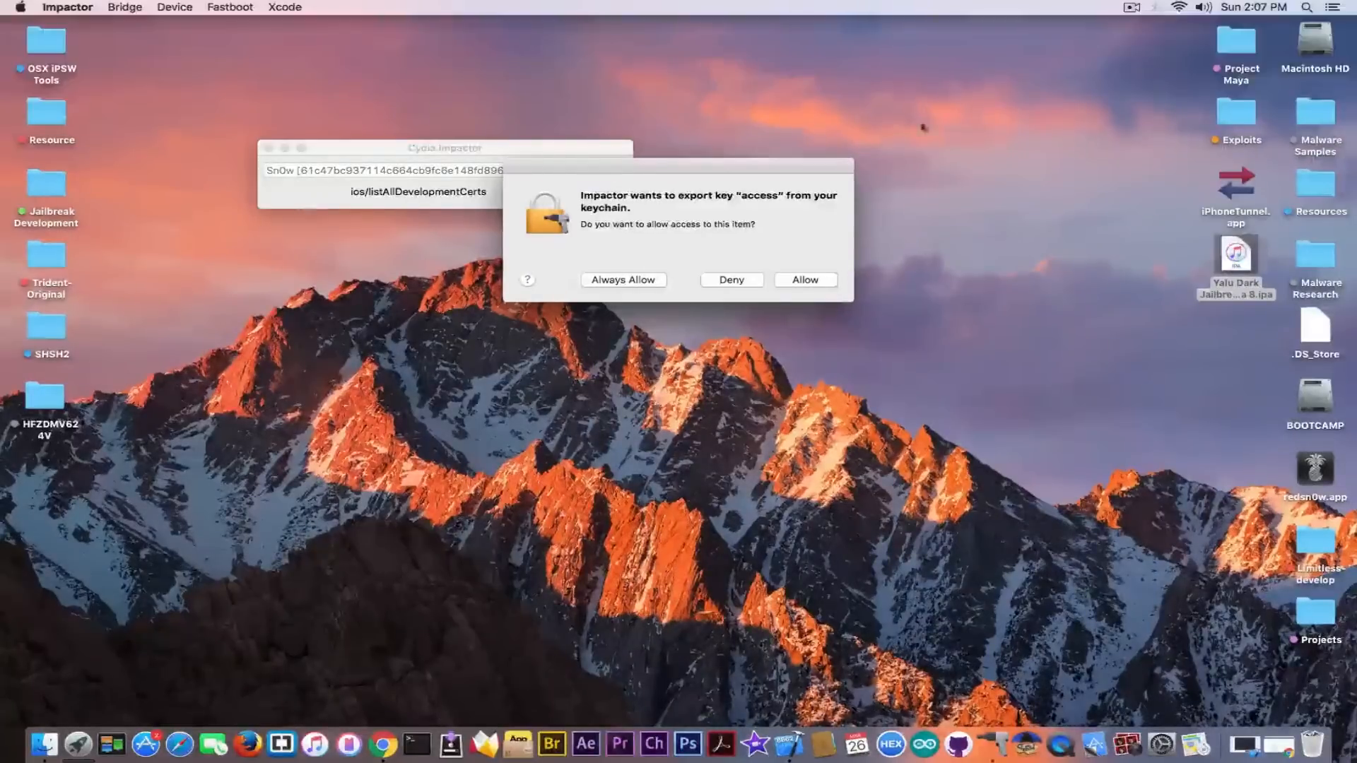
Allow Cydia Impactor to use the access key from the keychain
{"action": "left_click", "coordinate": [802, 280]}
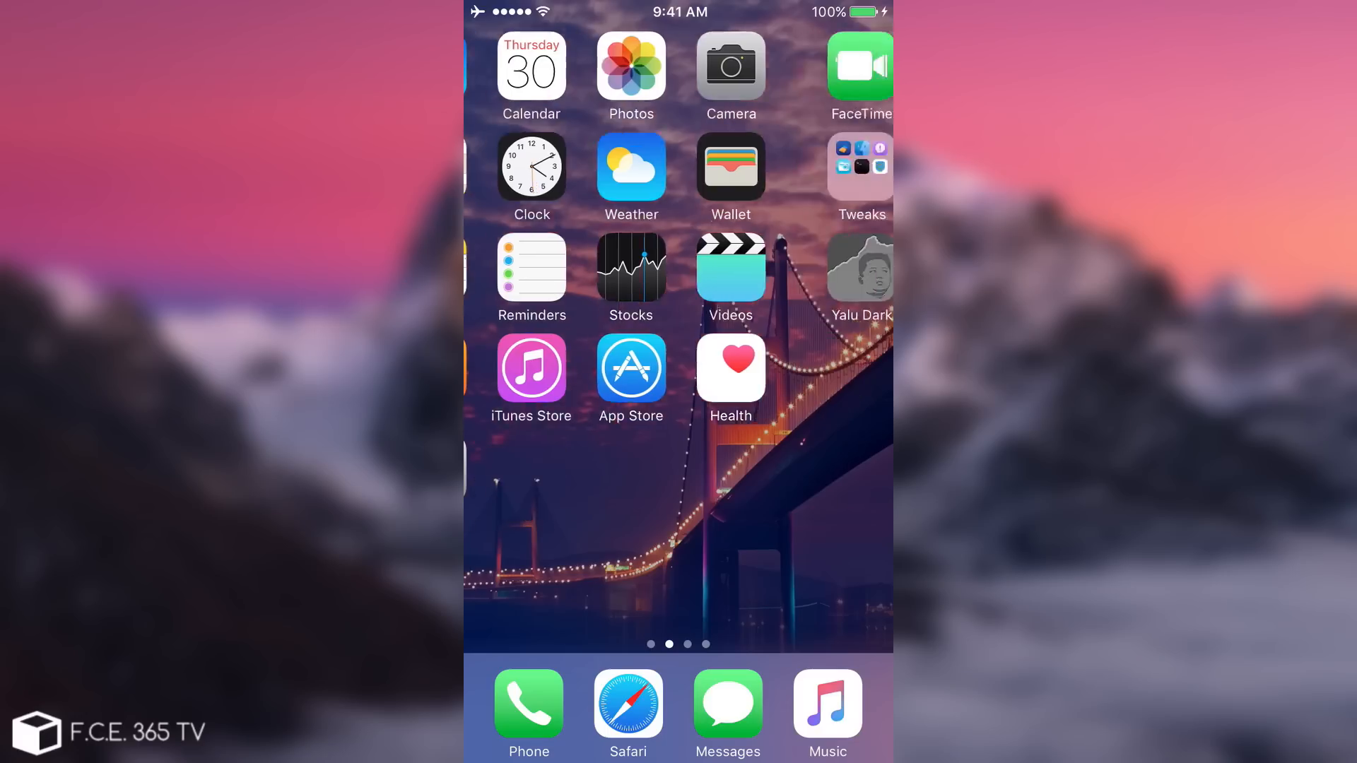
Swipe to the home screen page holding Yalu Dark and launch the app
{"action": "scroll", "scroll_direction": "left", "scroll_amount": 3}
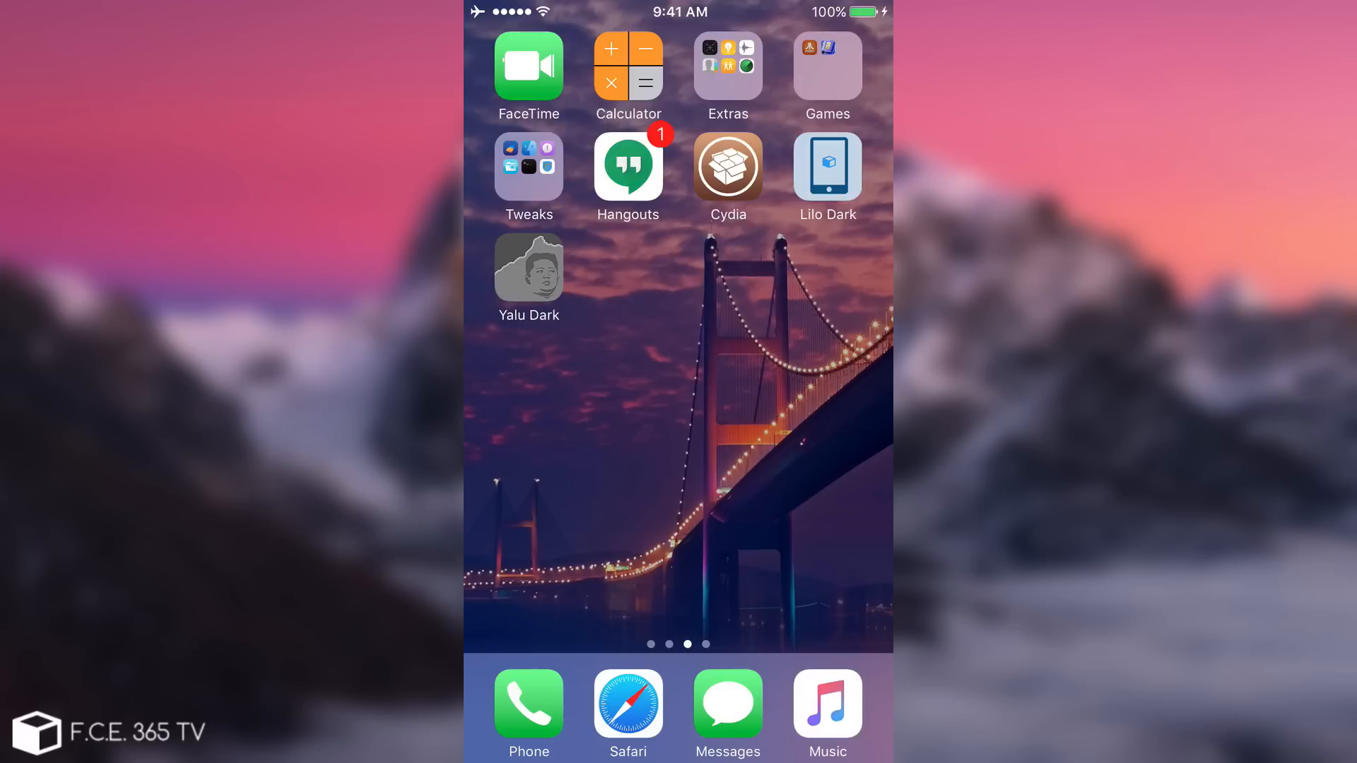
{"action": "left_click", "coordinate": [727, 166]}
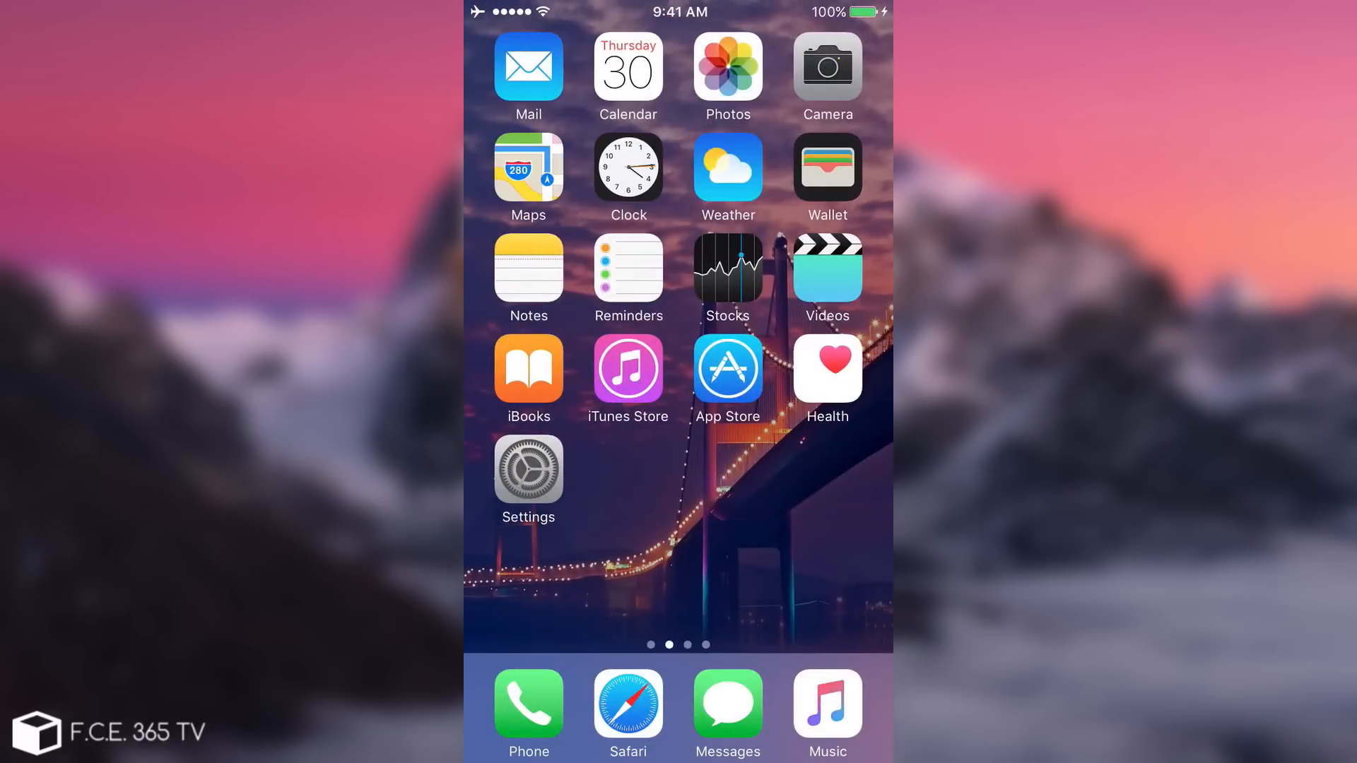
Swipe to Yalu Dark's home page and reopen it to view the Jailbroken iOS 10.1.1 status
{"action": "scroll", "scroll_direction": "left", "scroll_amount": 3}
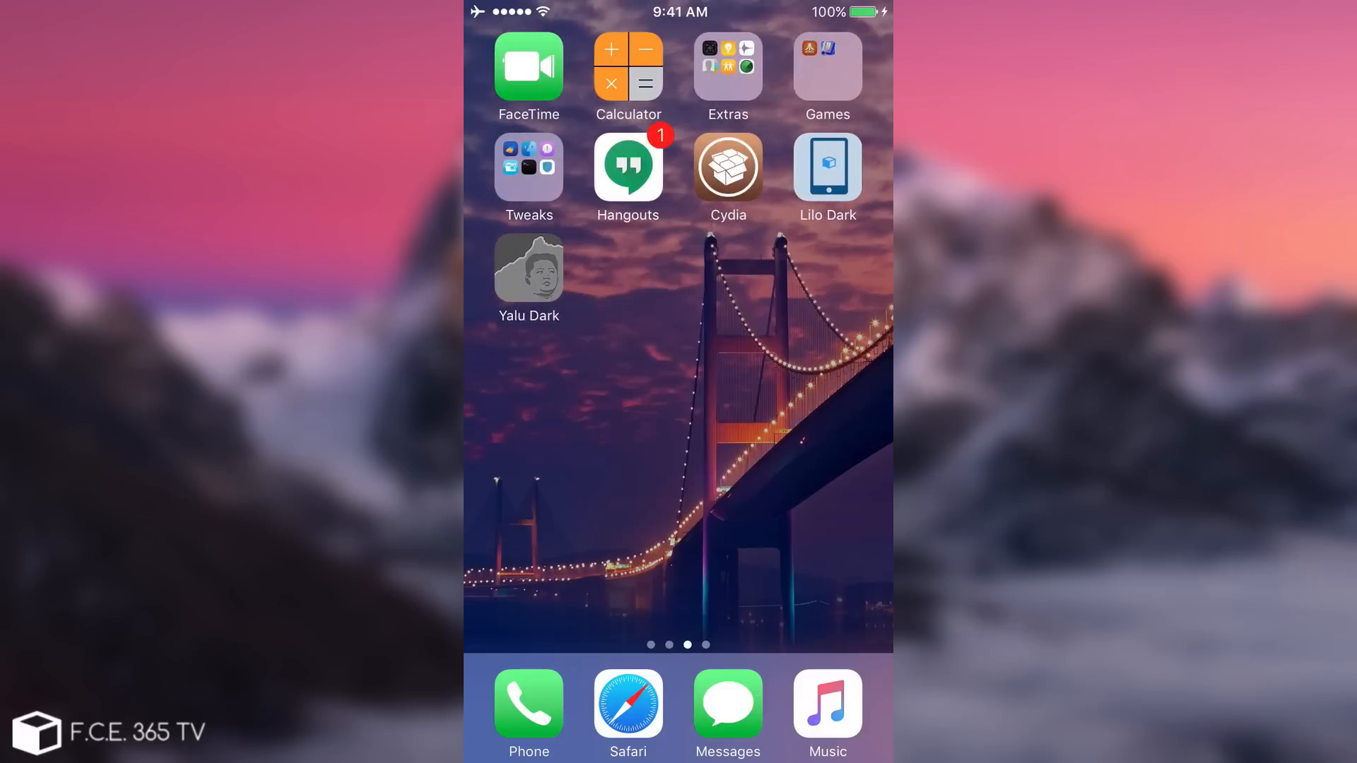
{"action": "left_click", "coordinate": [528, 266]}
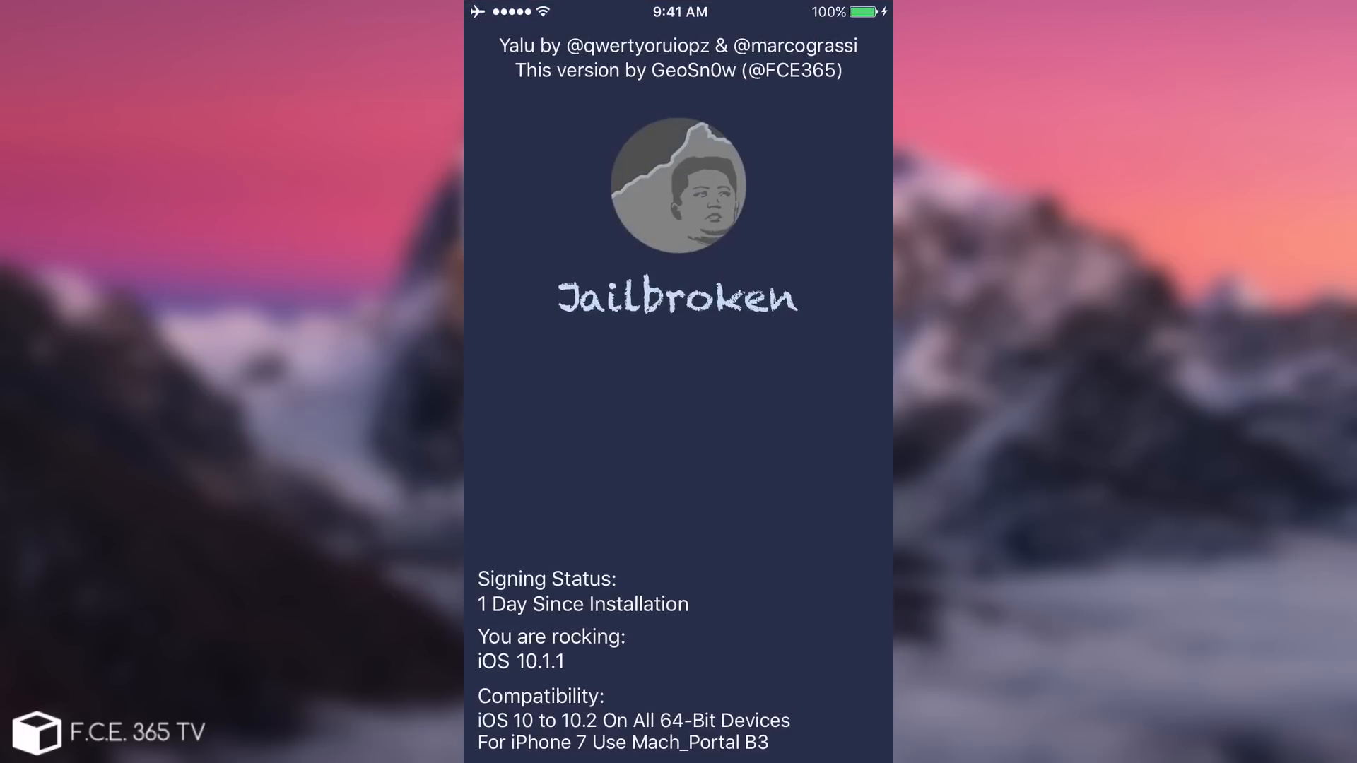